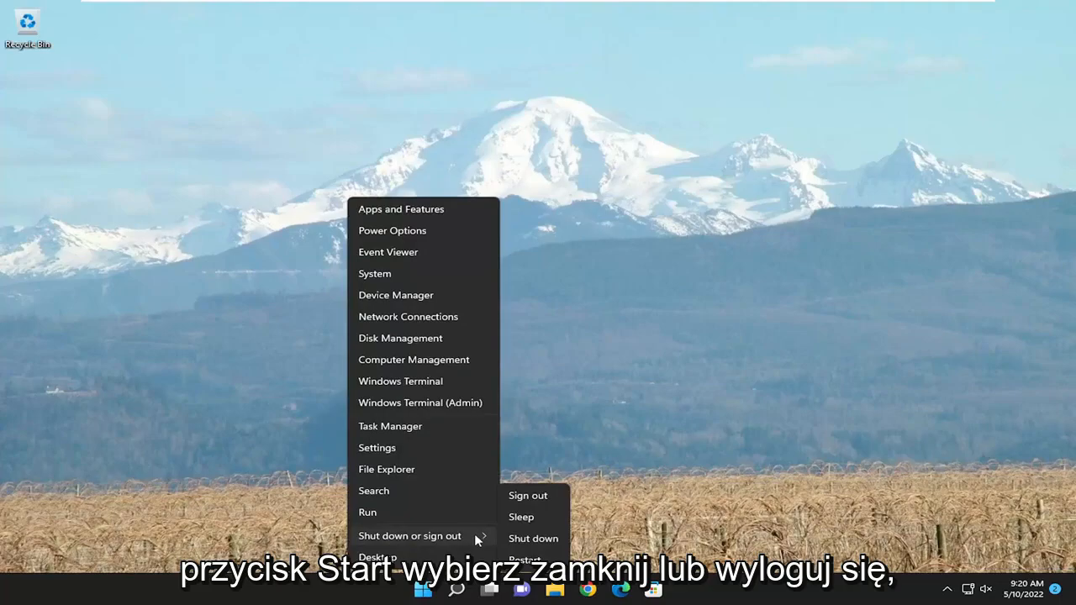
# Step: Search for 'cmd' and launch Command Prompt with Run as administrator
pyautogui.click(523, 558)
pyautogui.write('c')
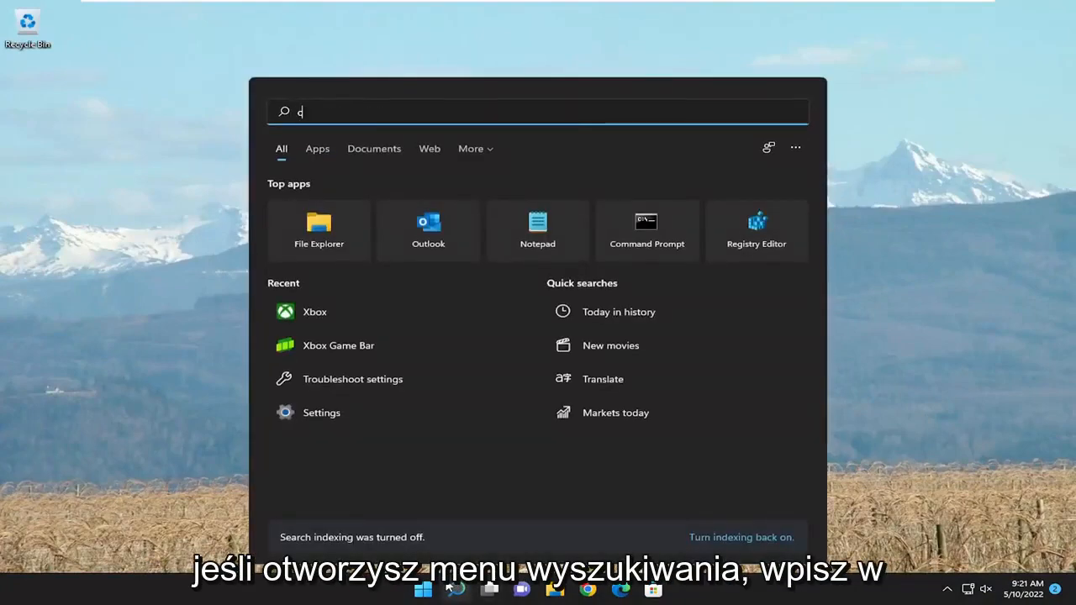
pyautogui.write('md')
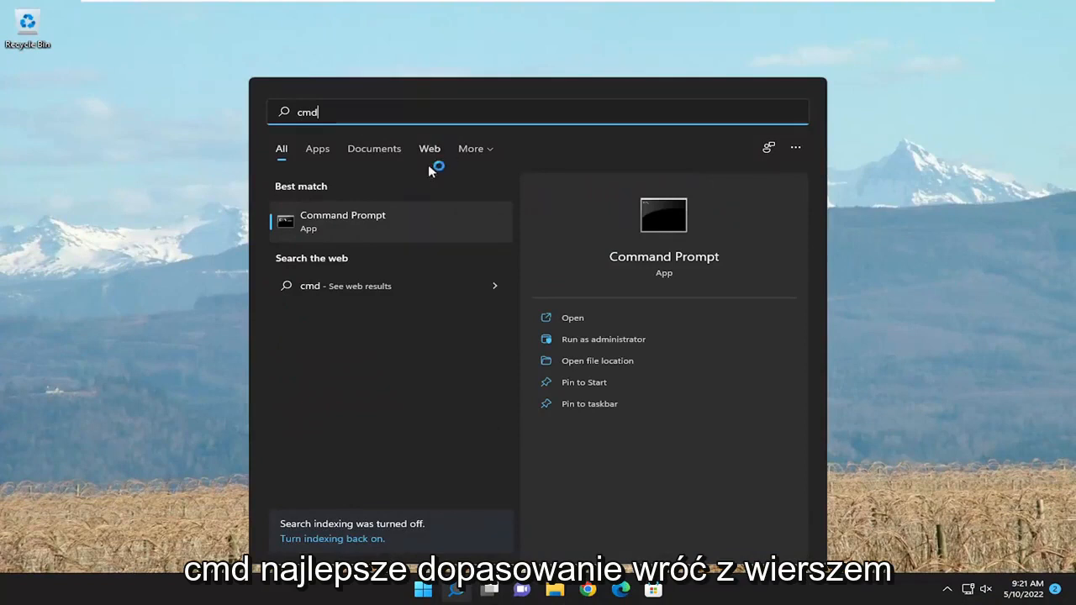
pyautogui.moveTo(351, 229)
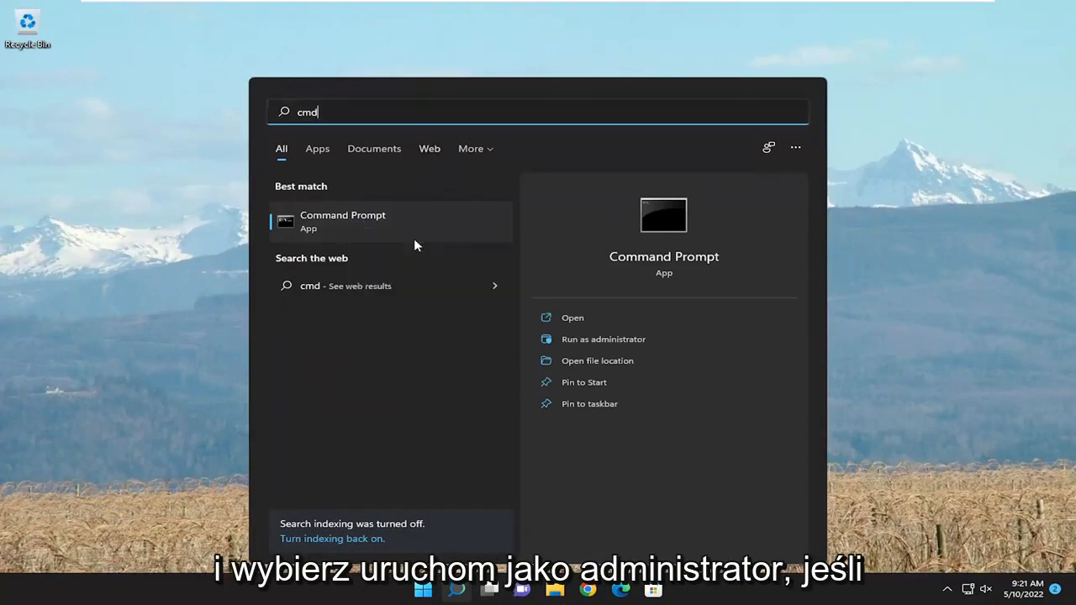
pyautogui.click(602, 340)
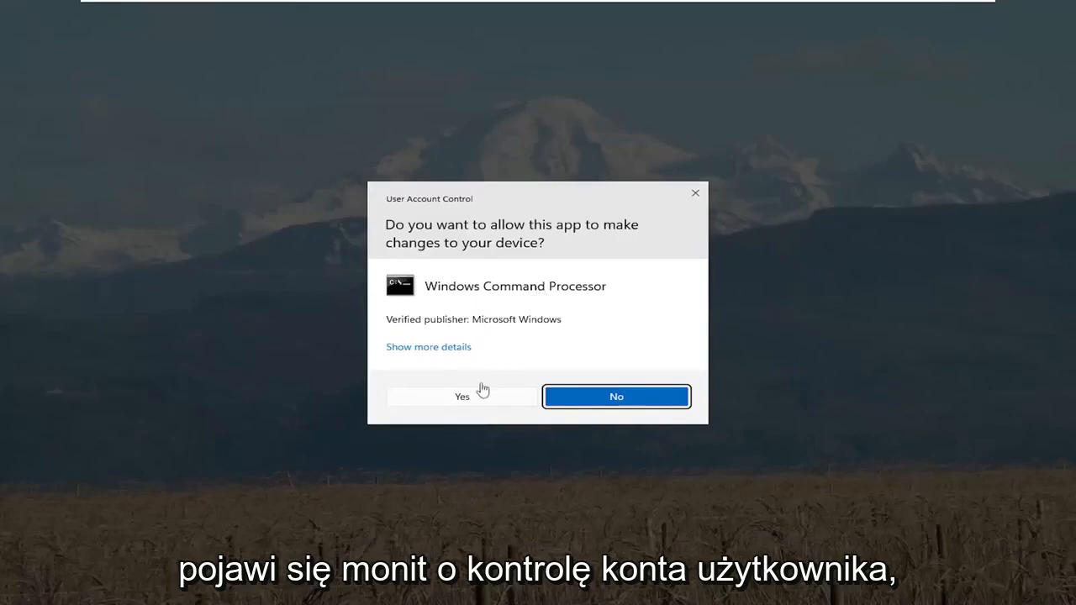
# Step: Approve the User Account Control prompt so the administrator Command Prompt opens
pyautogui.click(460, 397)
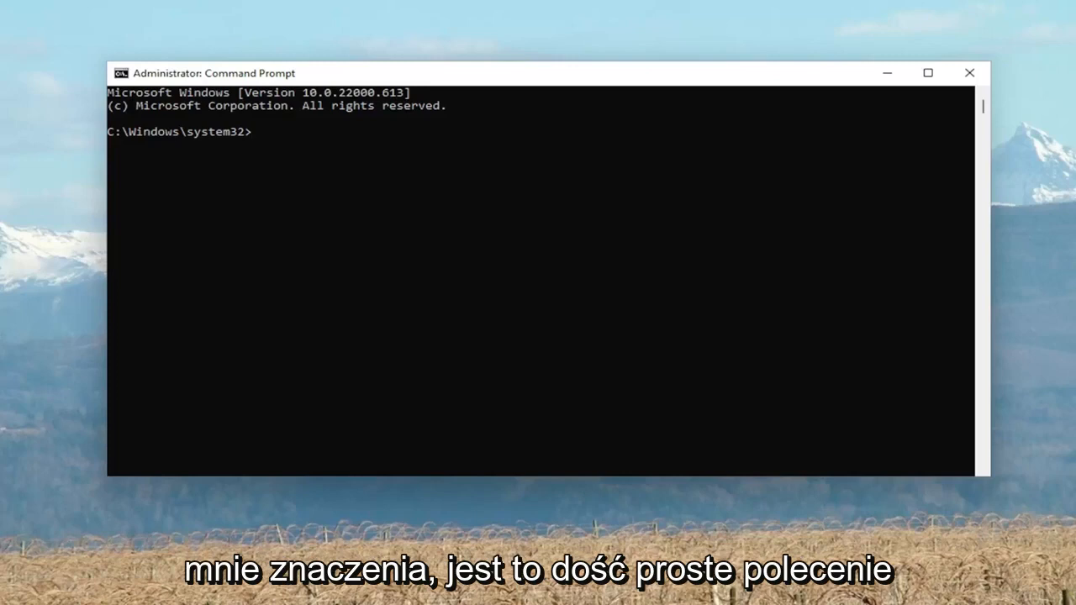
pyautogui.moveTo(604, 74)
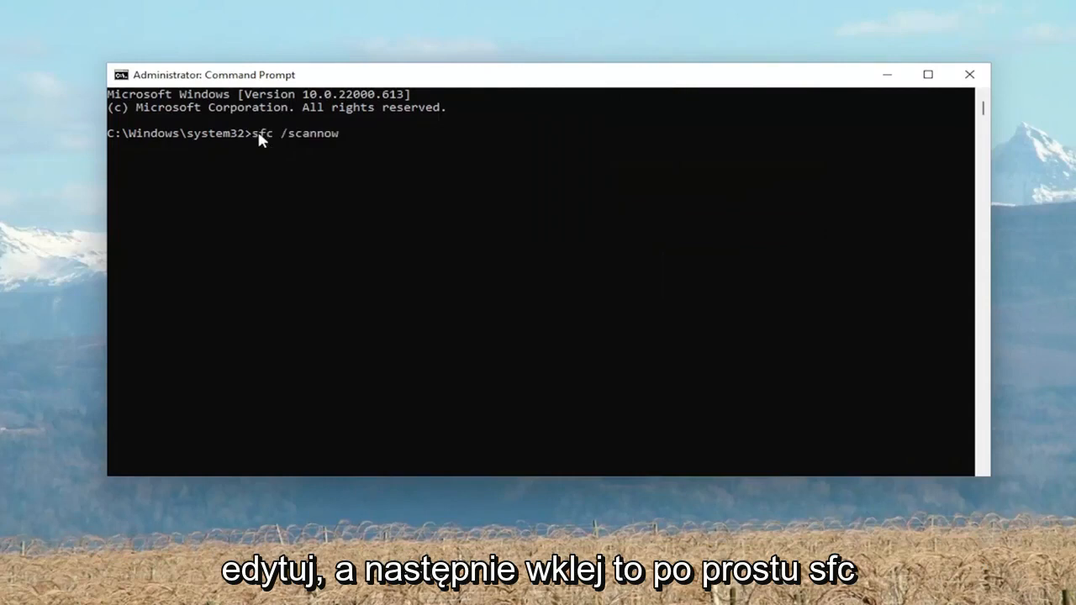
pyautogui.moveTo(353, 185)
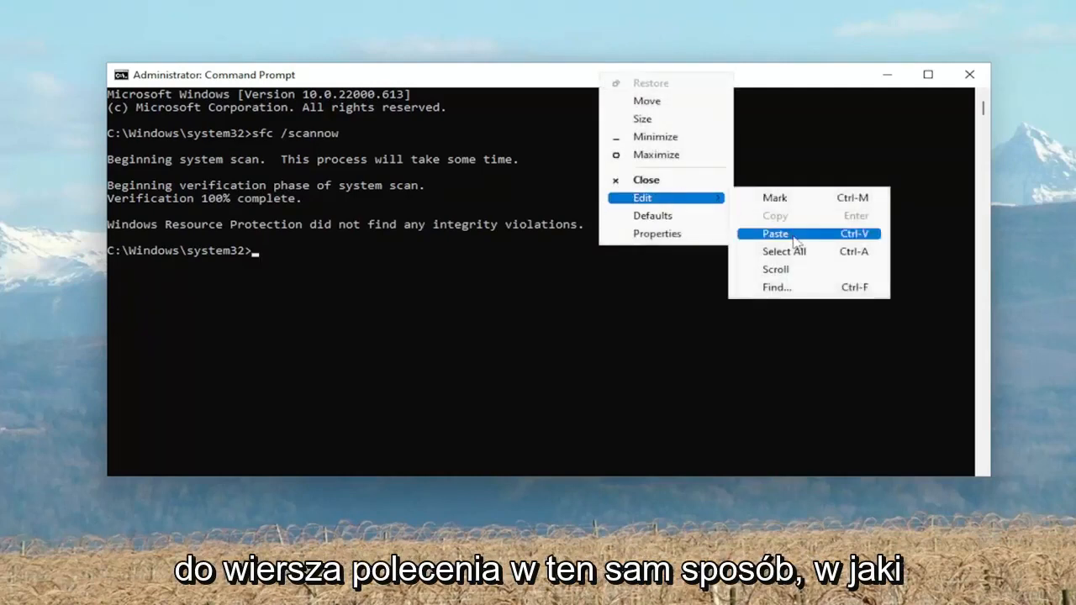
pyautogui.click(773, 234)
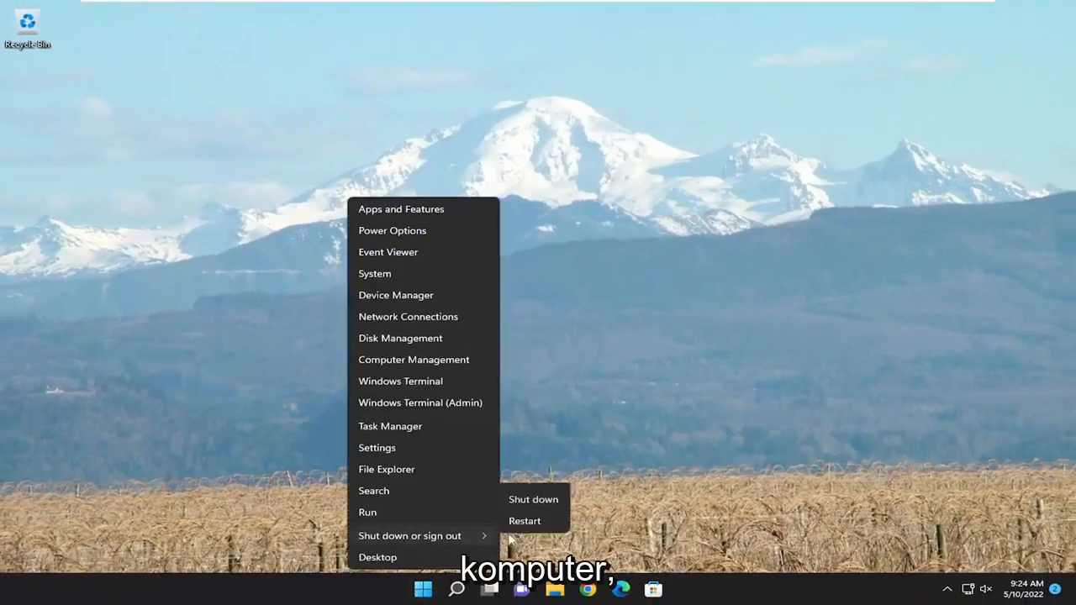
# Step: Restart the computer from the Start menu's shut-down options
pyautogui.click(524, 521)
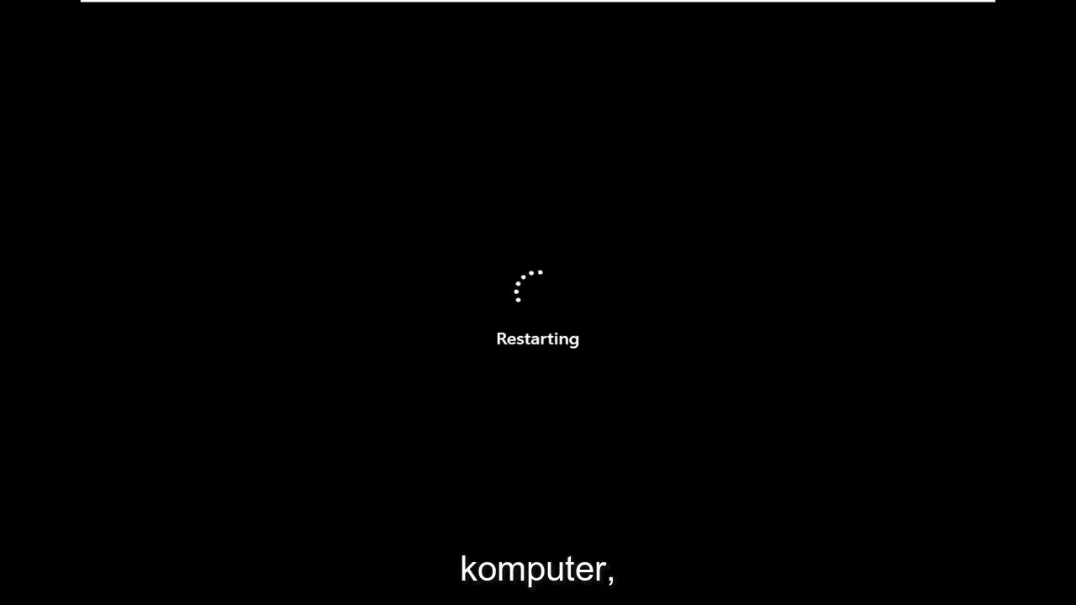